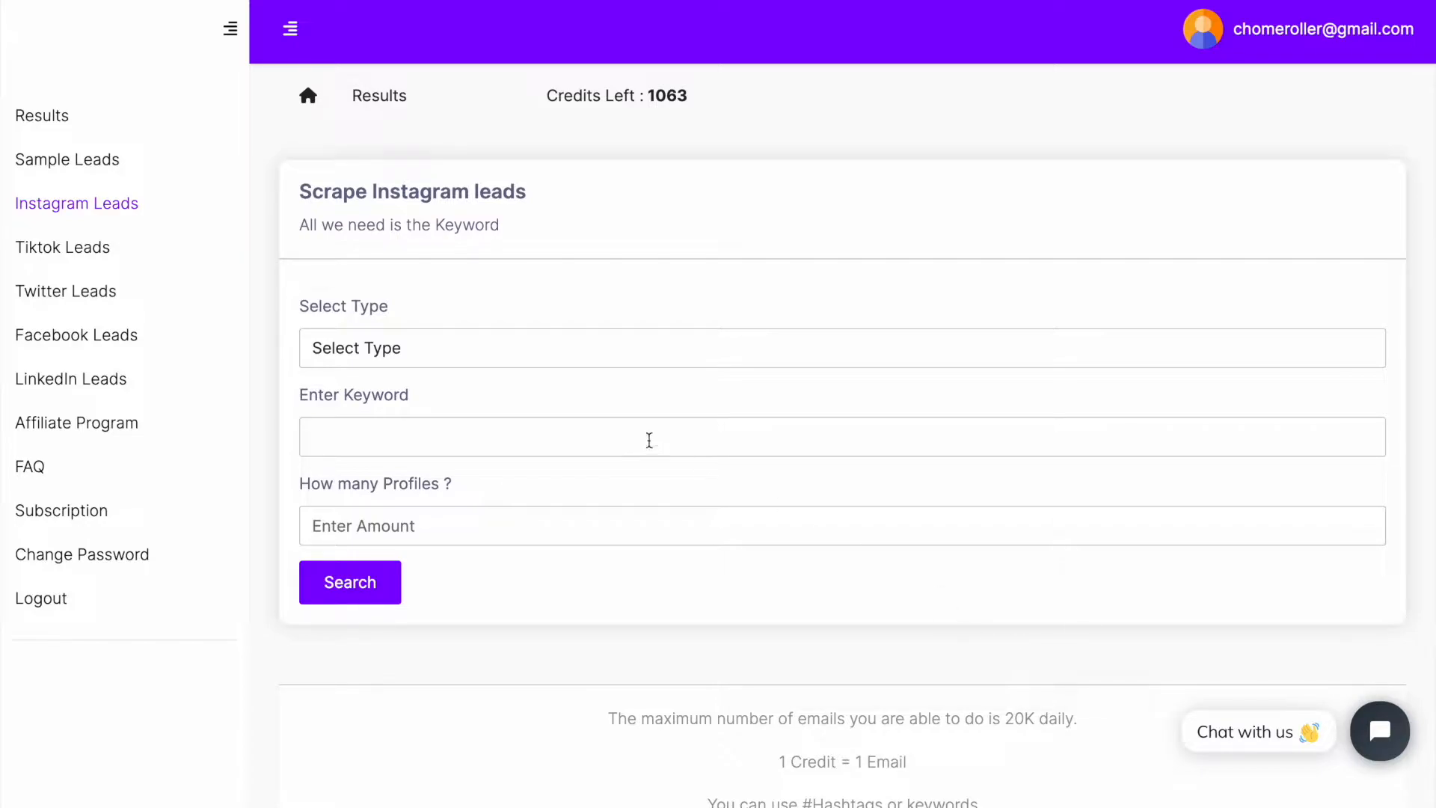
Step: Submit a LinkedIn Leads scrape for 'e-commerce, online bussiness' limited to 100 profiles
left_click(348, 582)
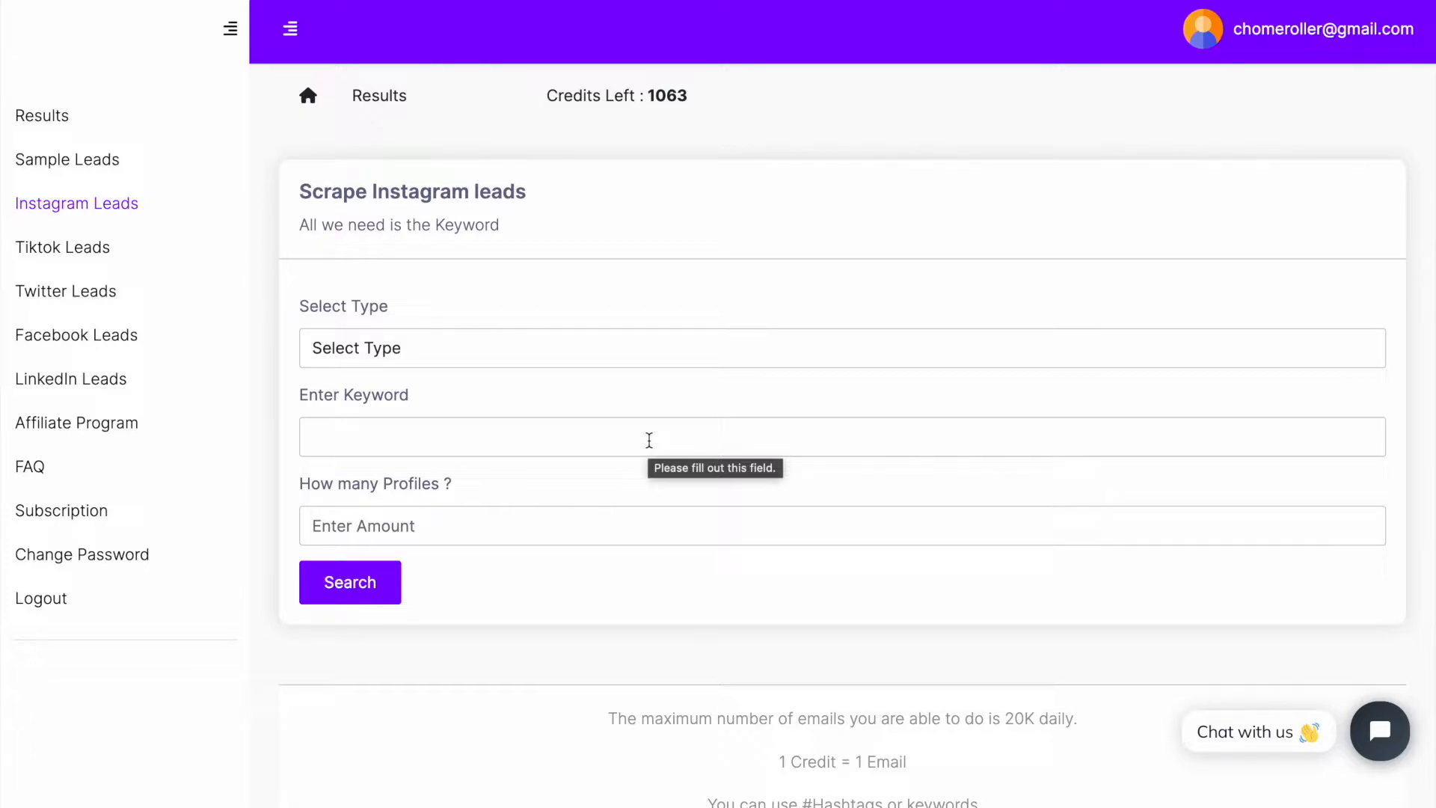
mouse_move(109, 379)
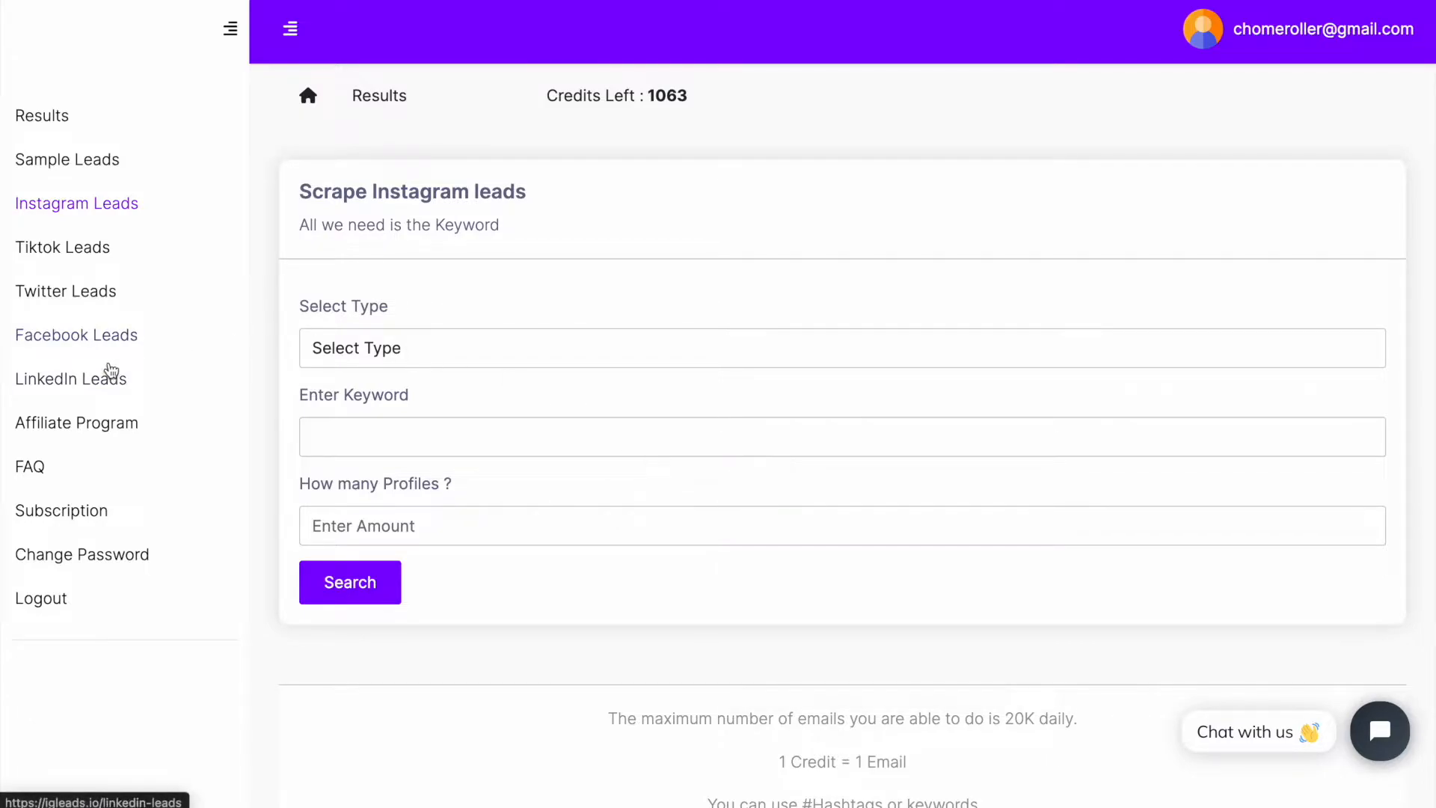
left_click(70, 379)
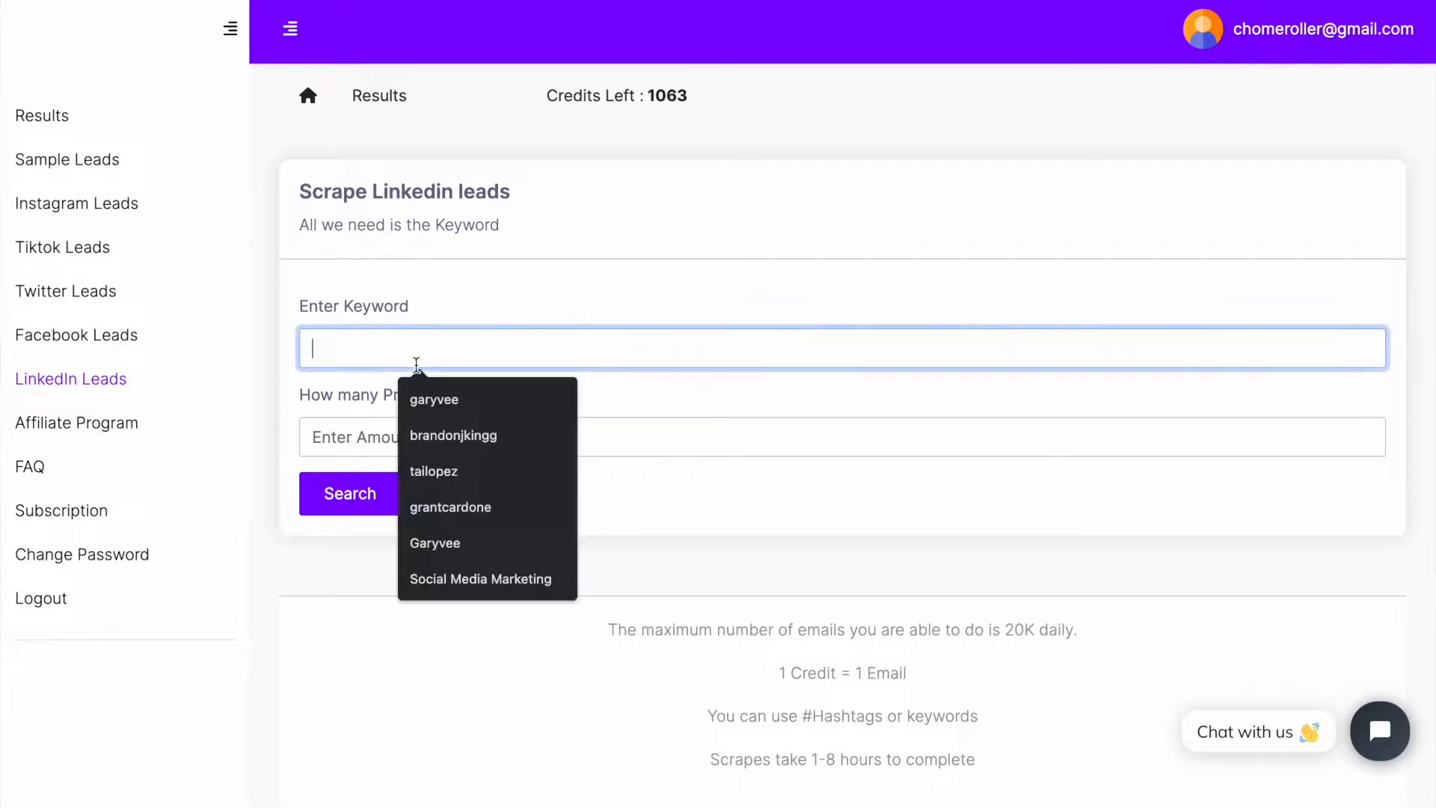
type("e-co")
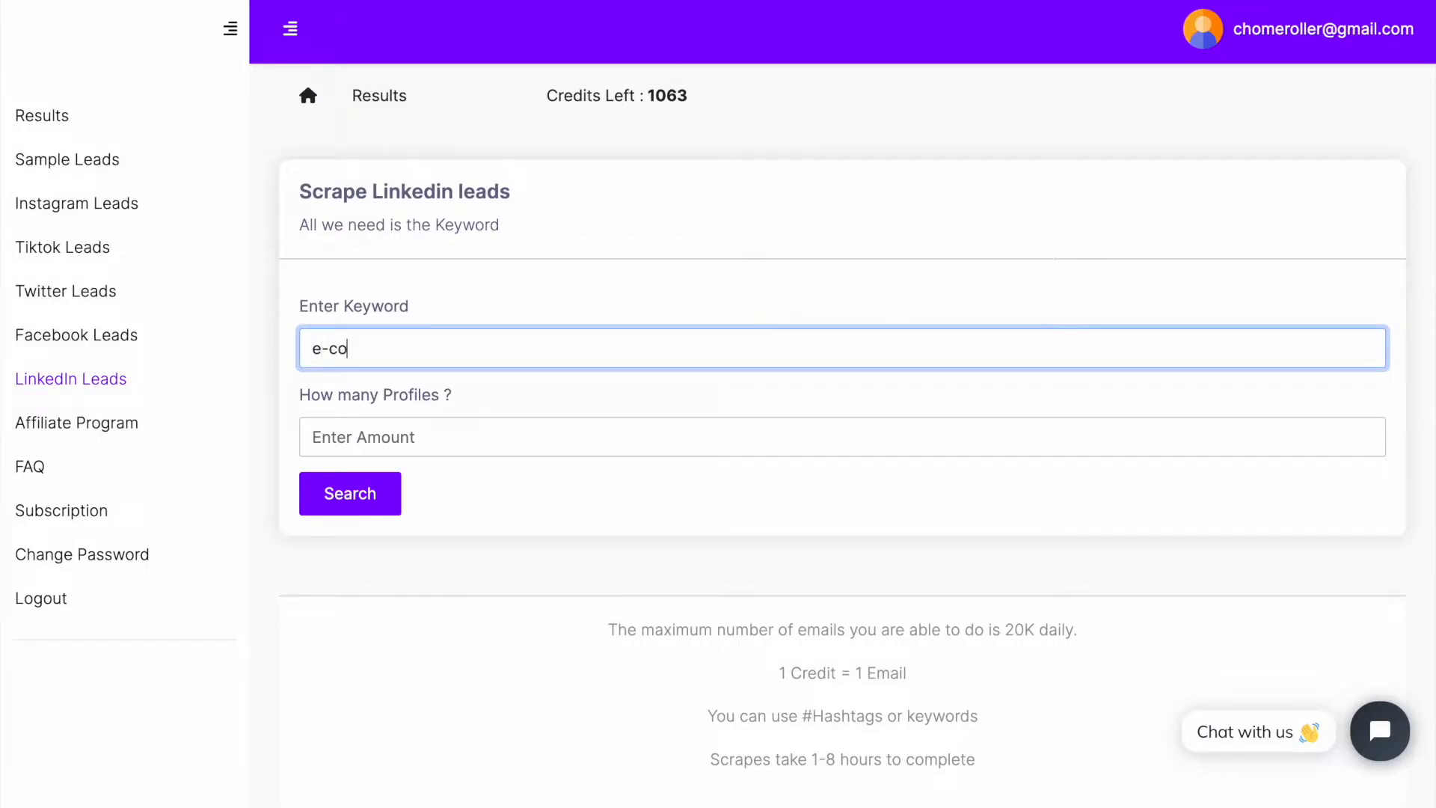
type("mmerce,")
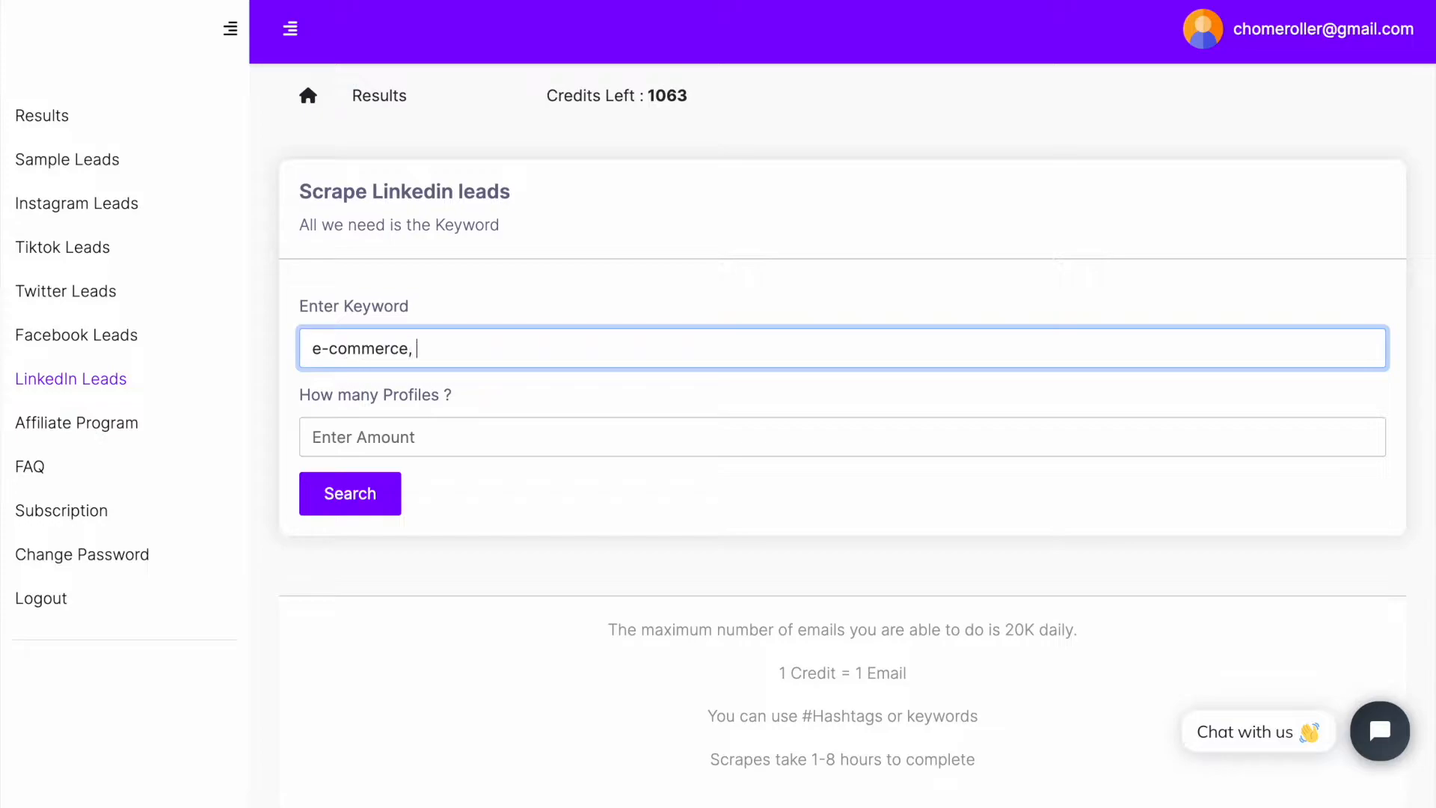
type("online")
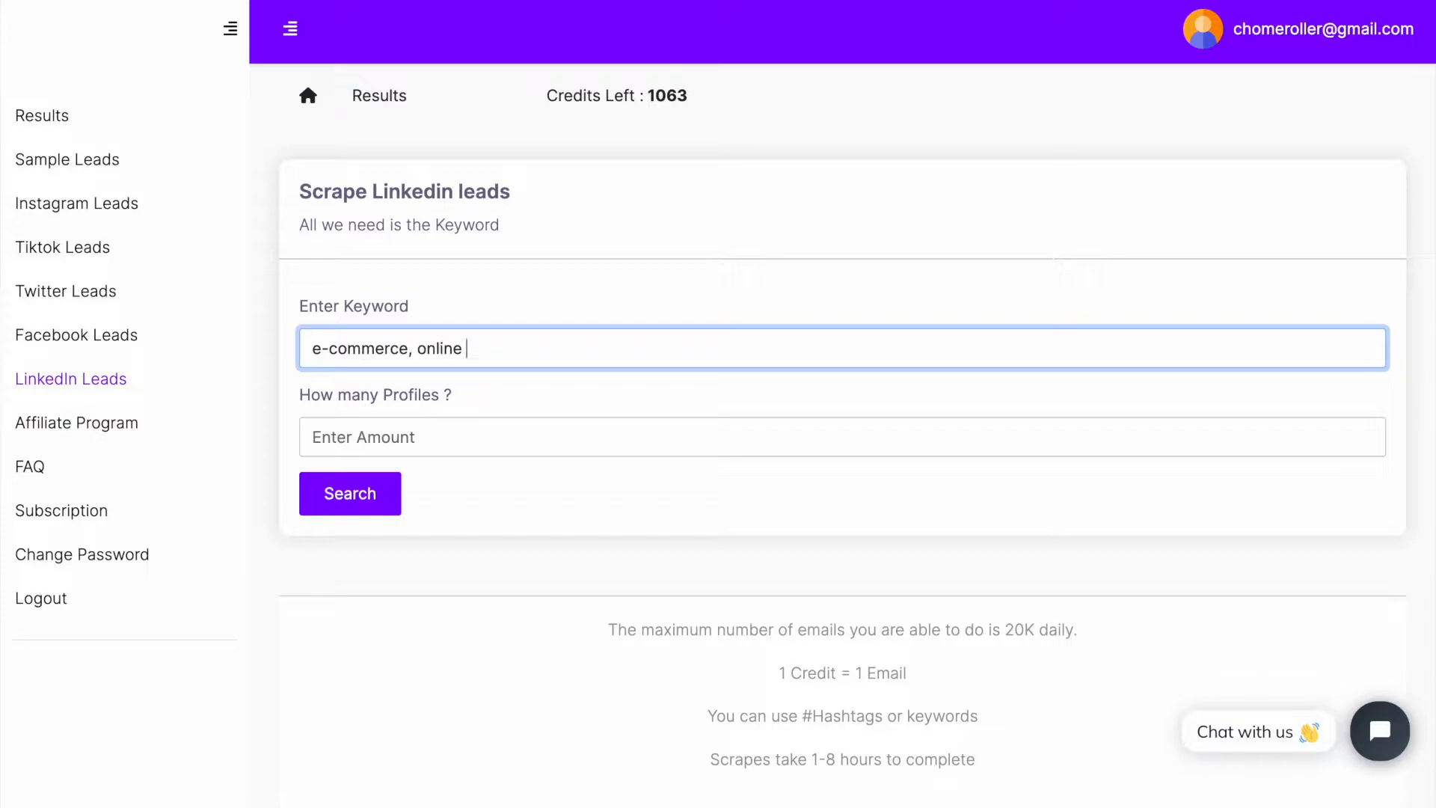
type("bussiness")
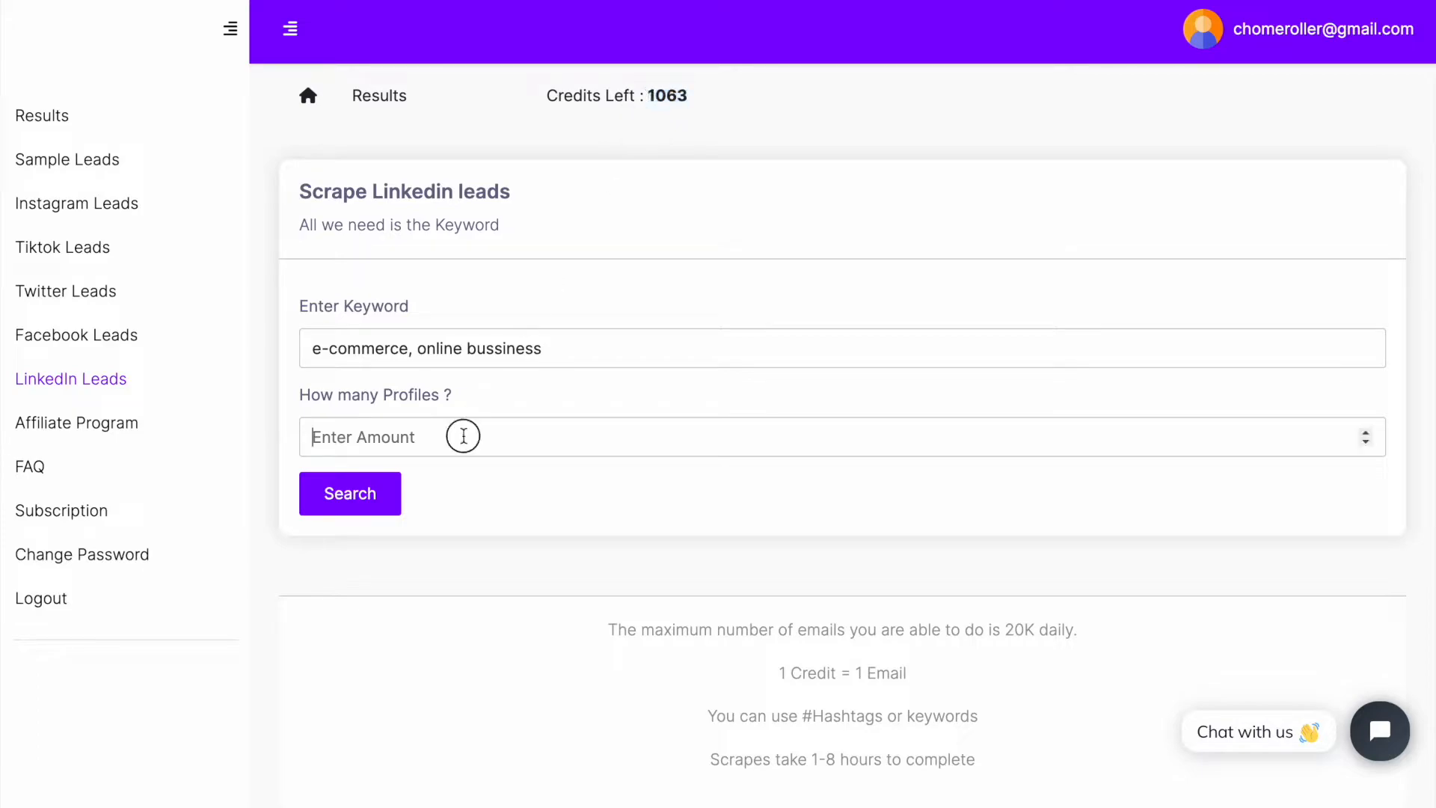
type("100")
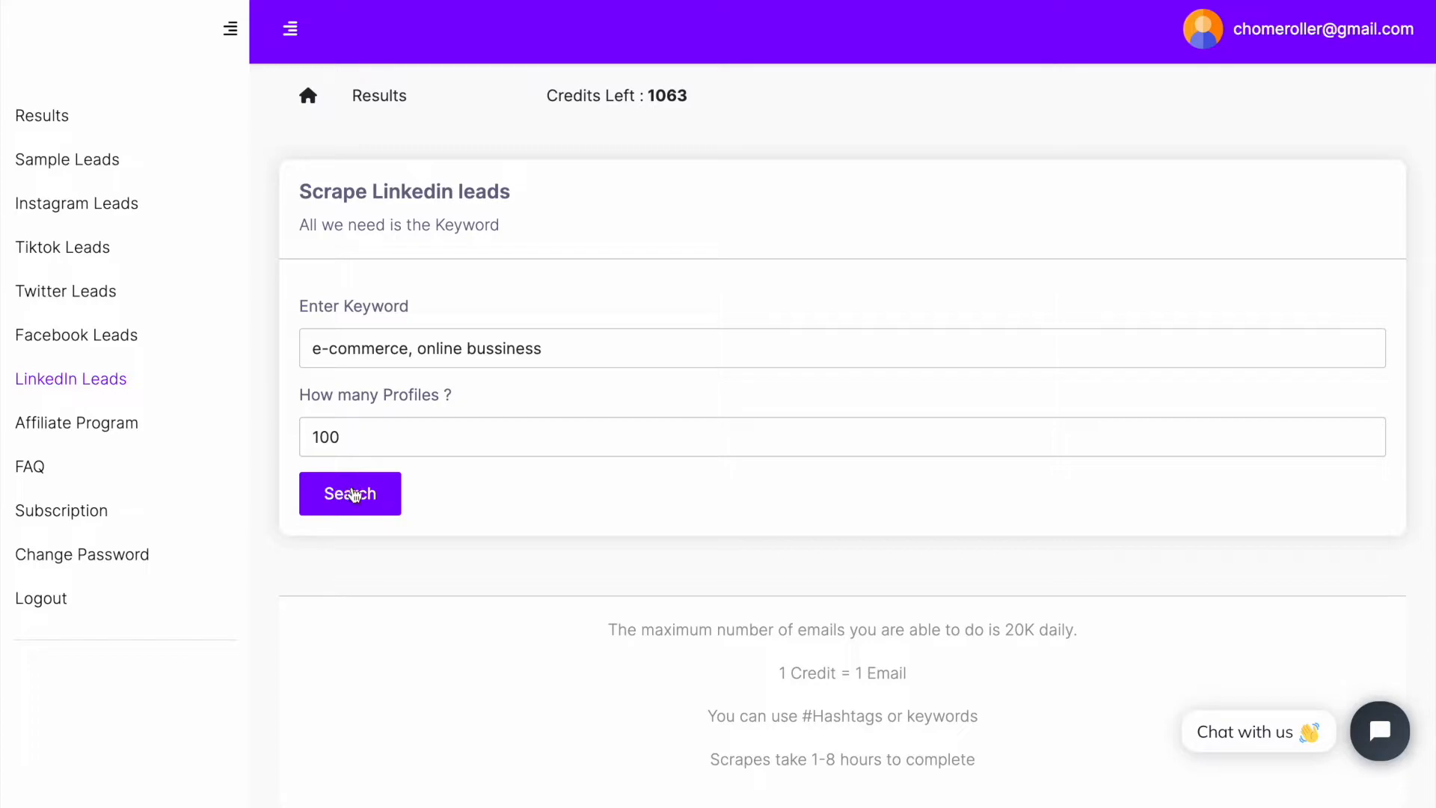
left_click(348, 492)
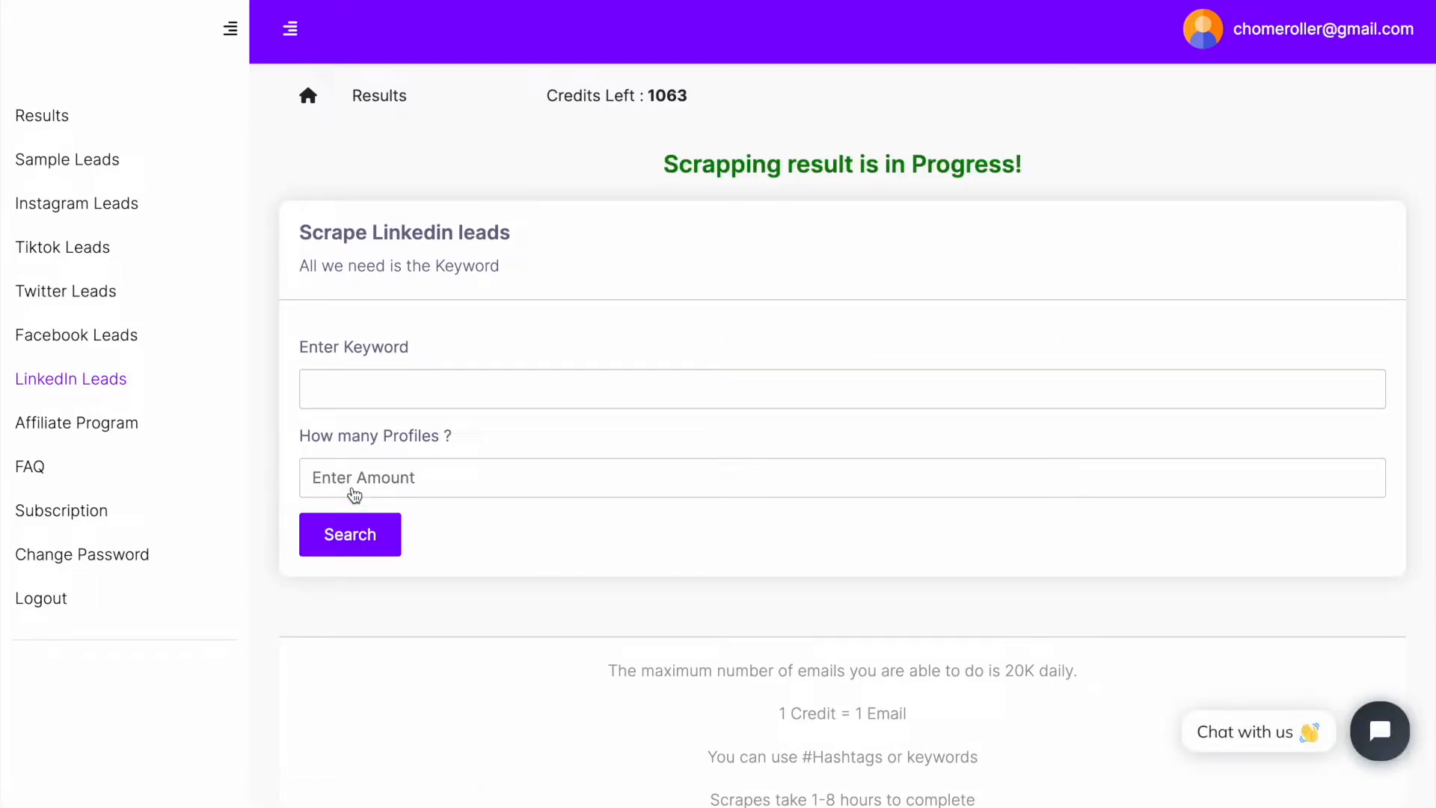
left_click(42, 115)
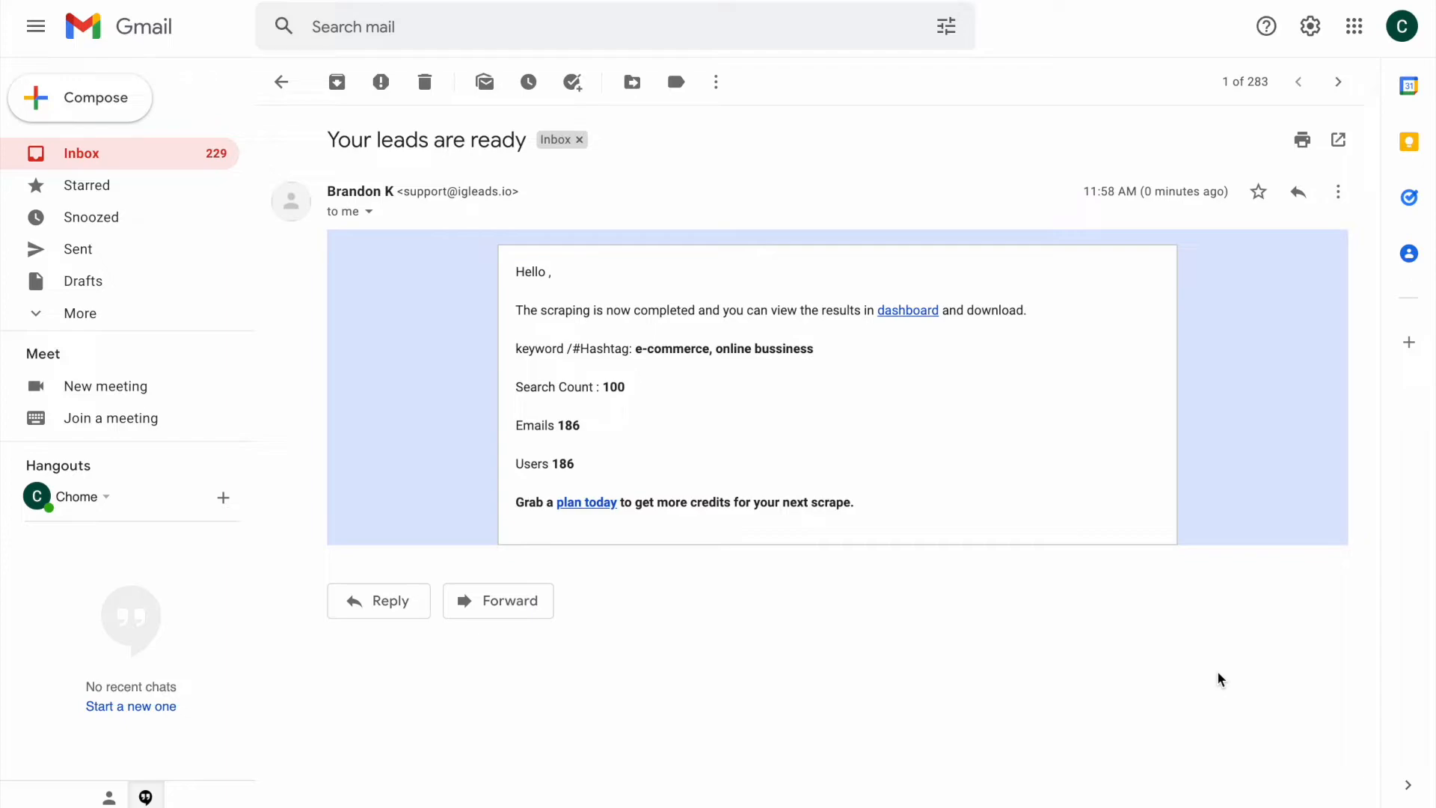
mouse_move(908, 310)
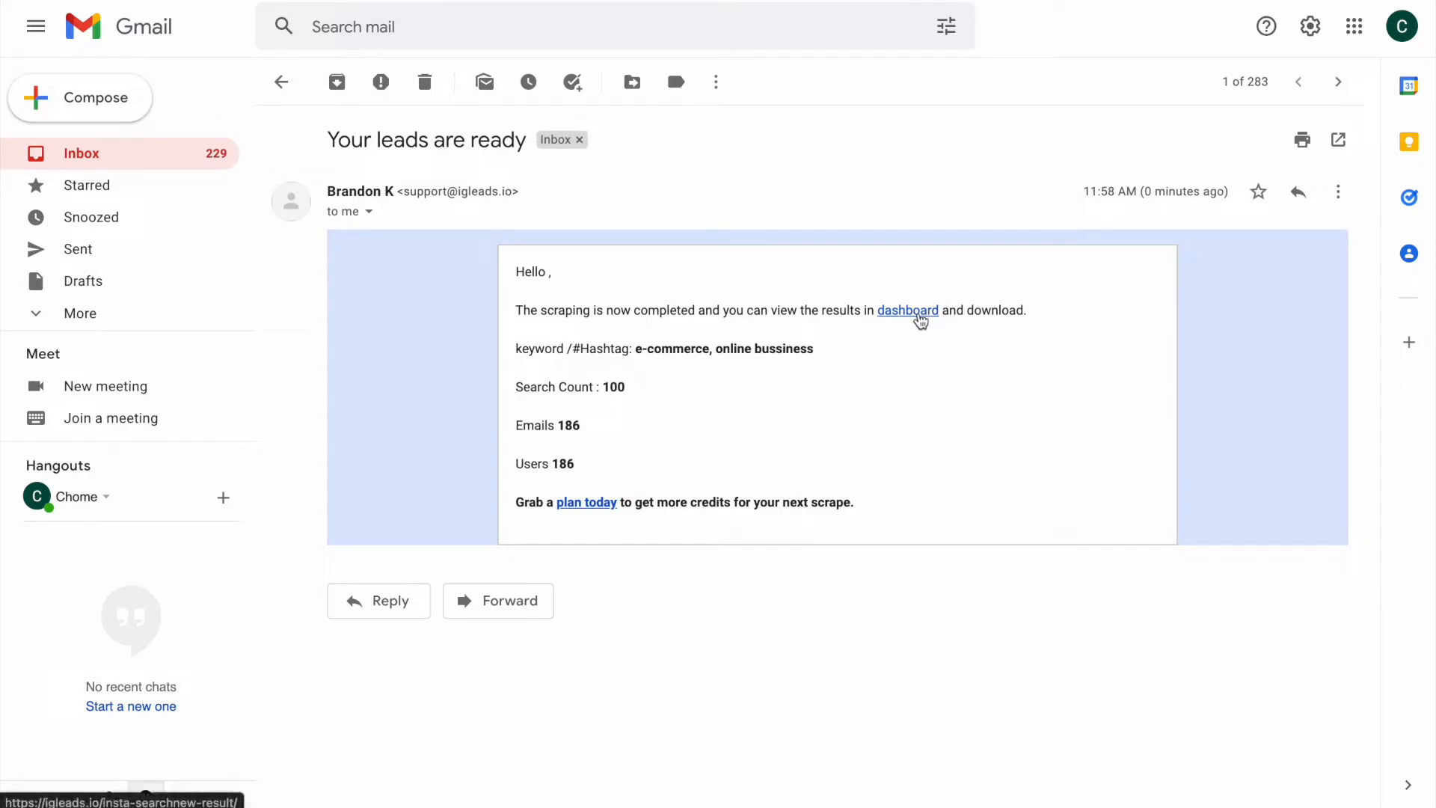
mouse_move(676, 437)
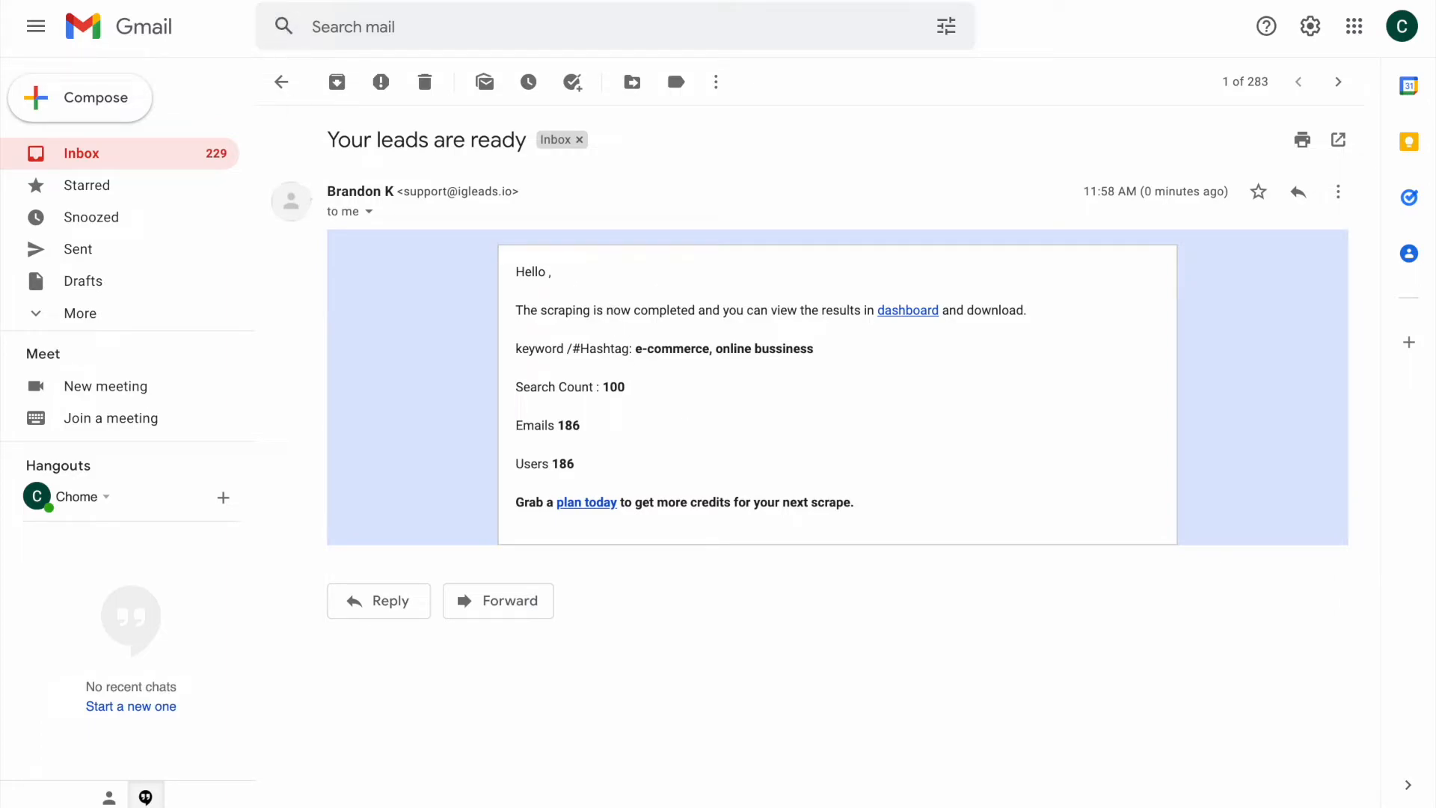
Step: Follow the dashboard link in the 'Your leads are ready' email to the IGLeads results
left_click(908, 309)
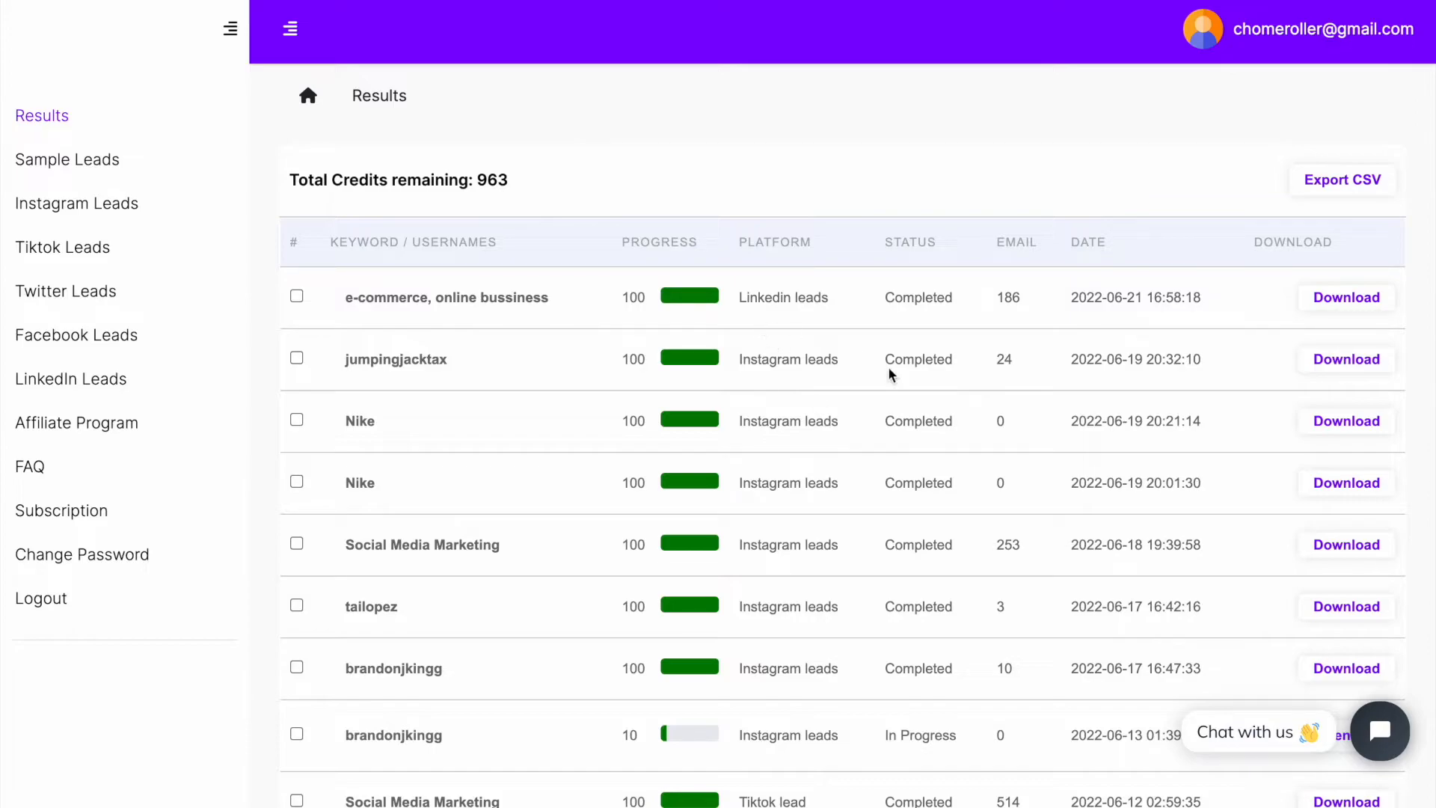
mouse_move(745, 315)
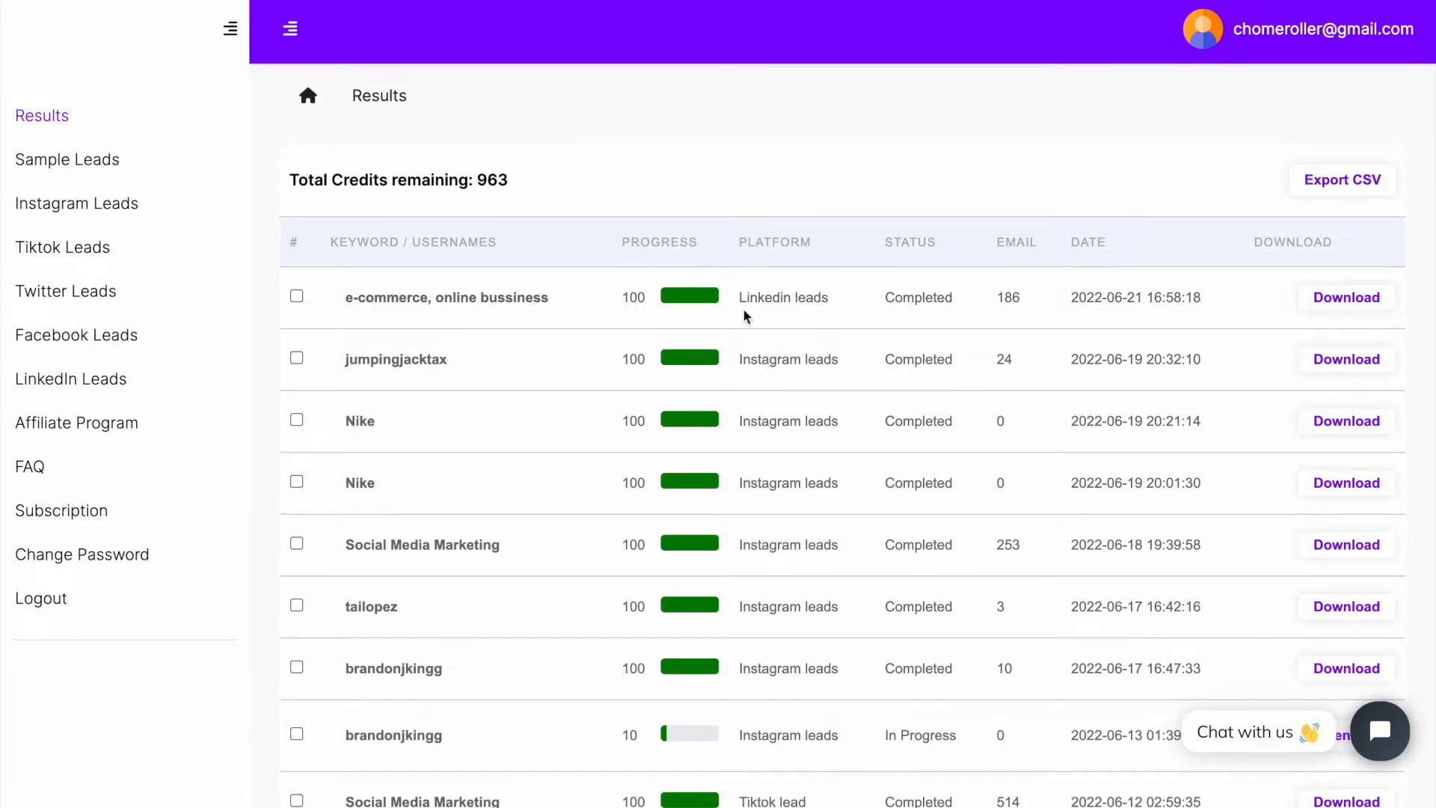
mouse_move(1099, 303)
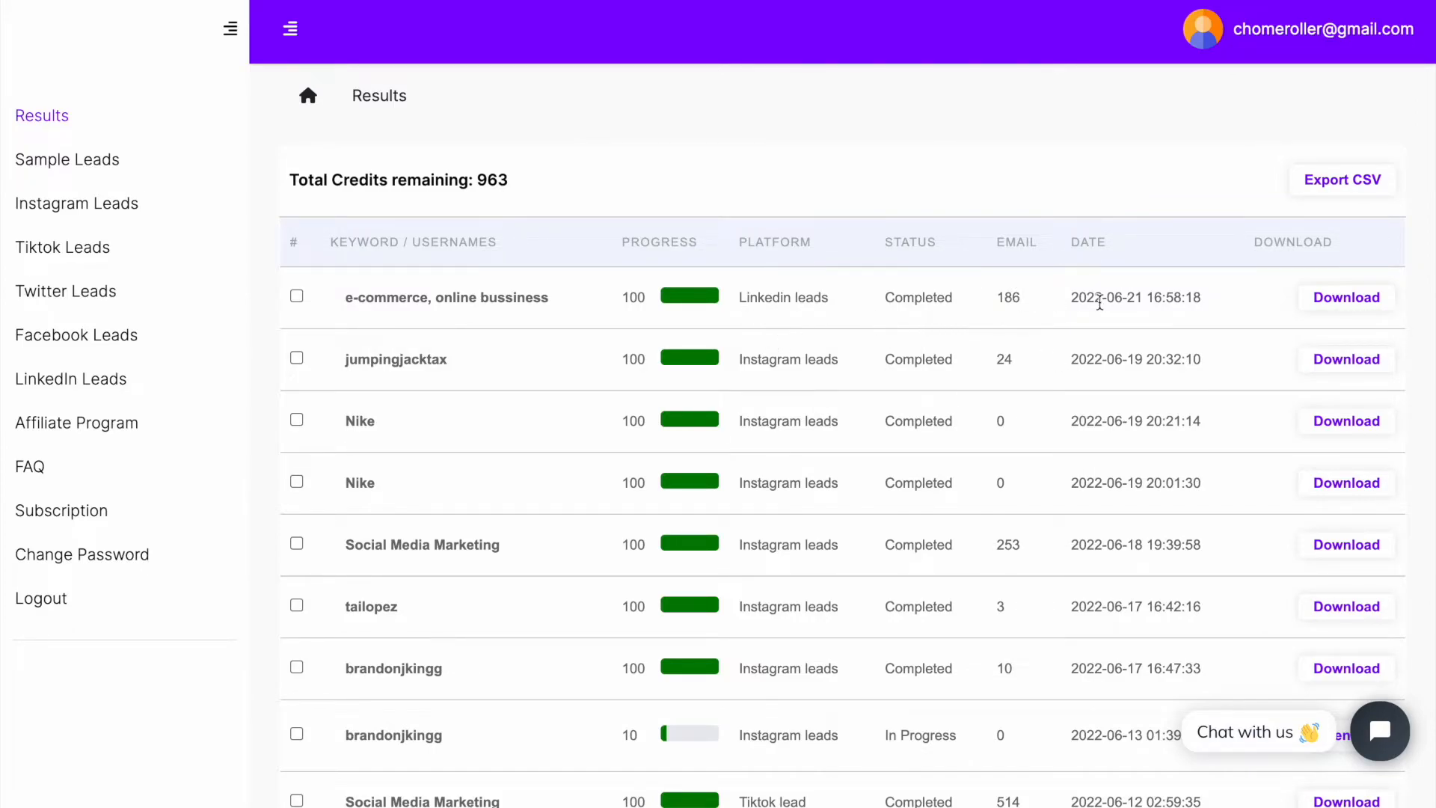
Step: Download the 'e-commerce, online bussiness' results CSV and open it in the spreadsheet
left_click(1345, 296)
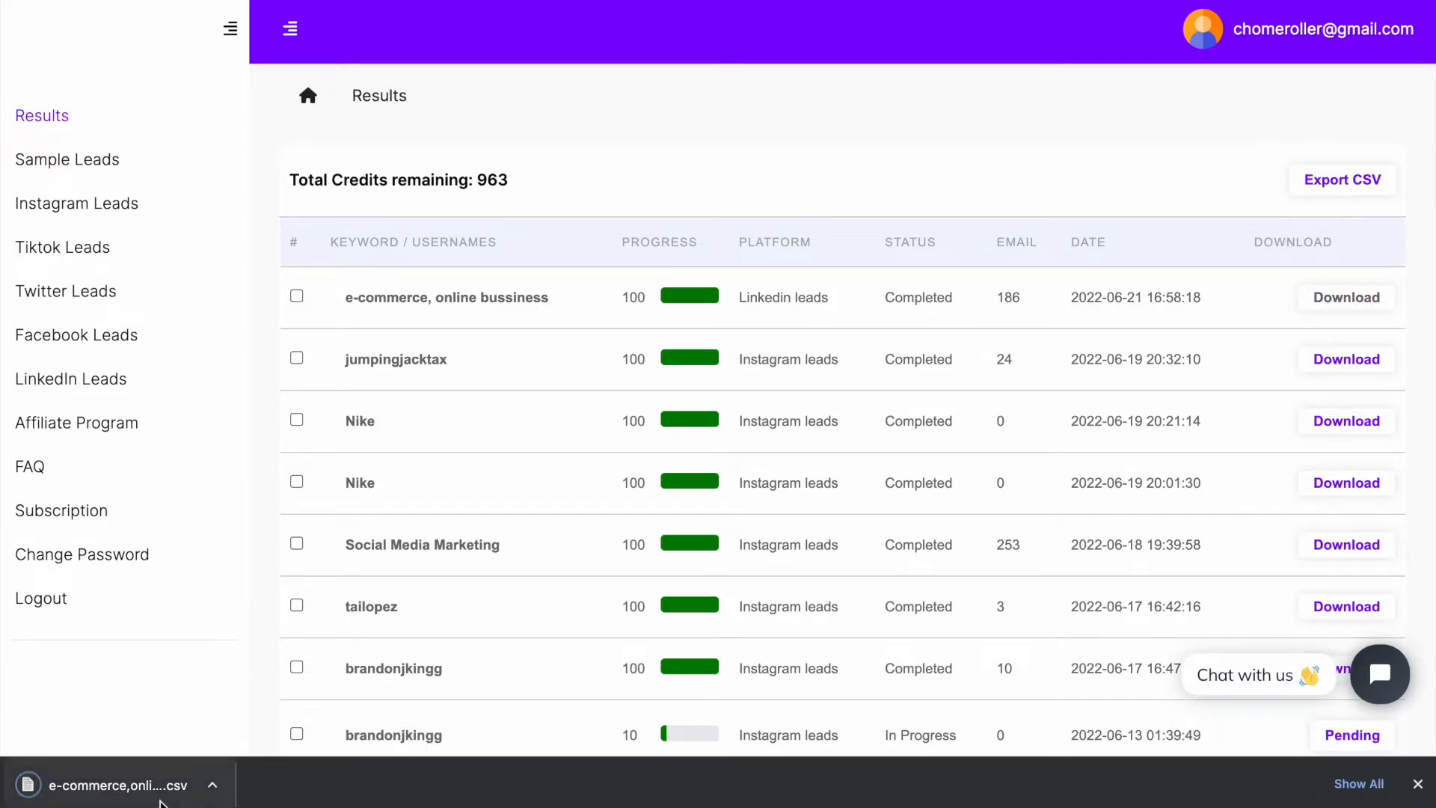
left_click(112, 786)
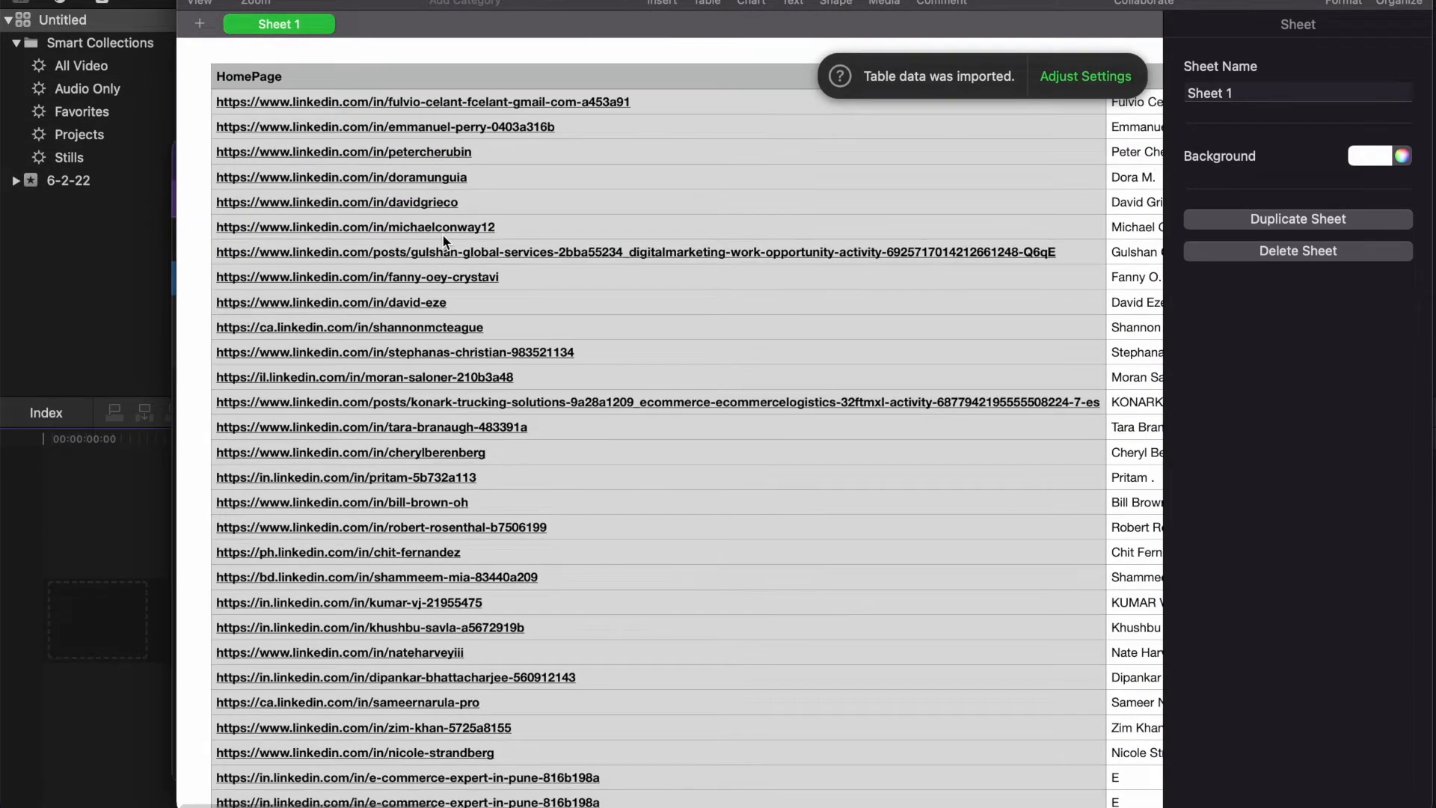
left_click(1086, 76)
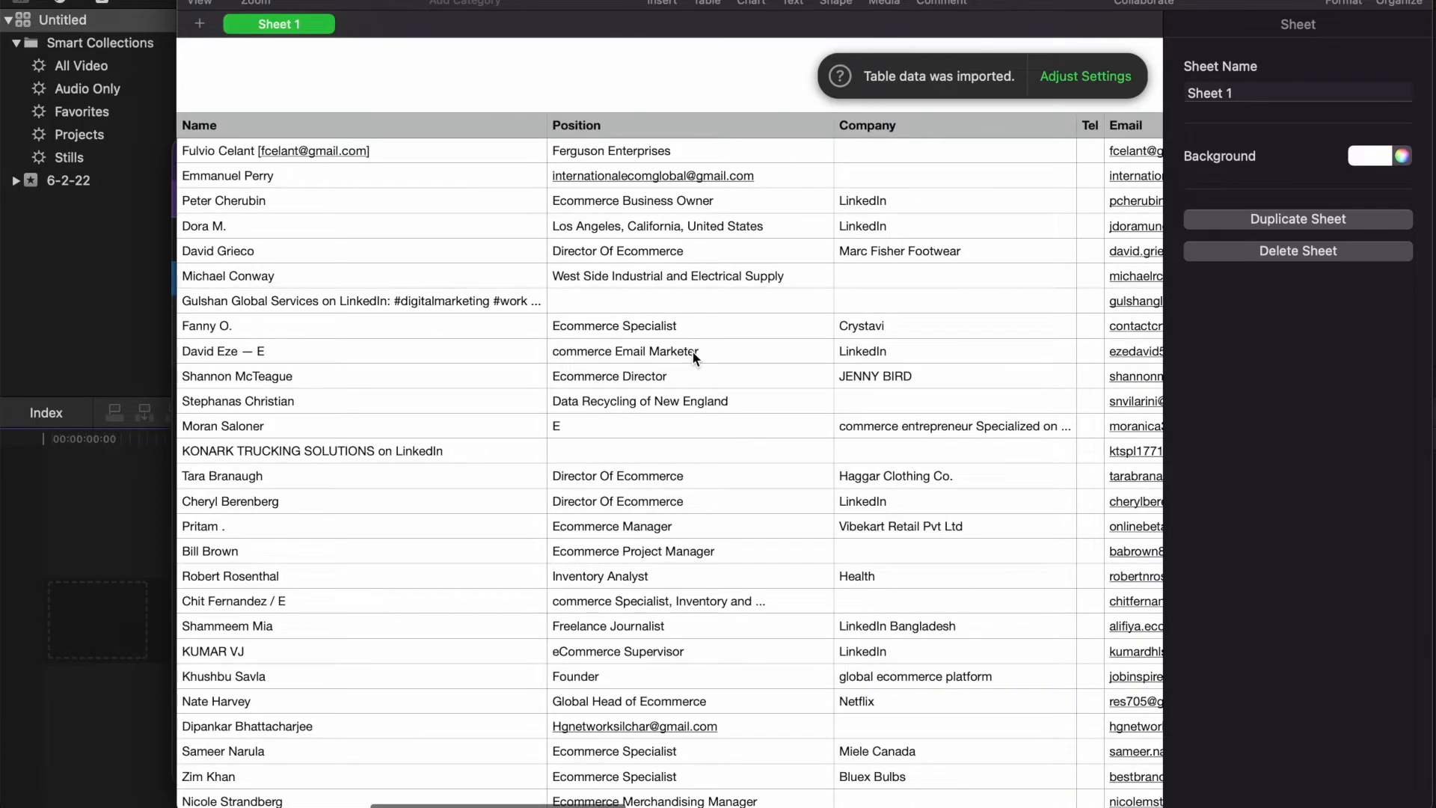
scroll("down", 3)
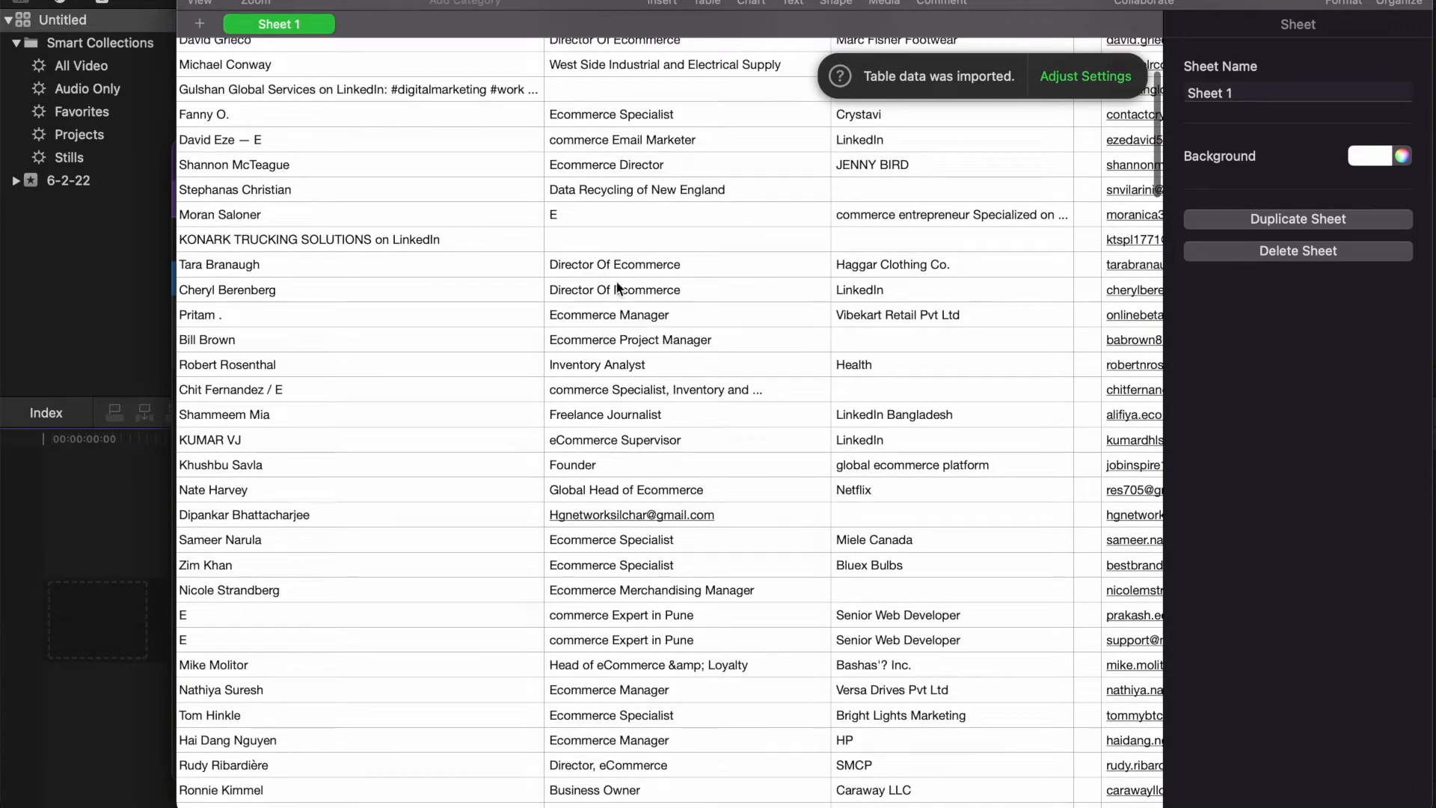
scroll("down", 3)
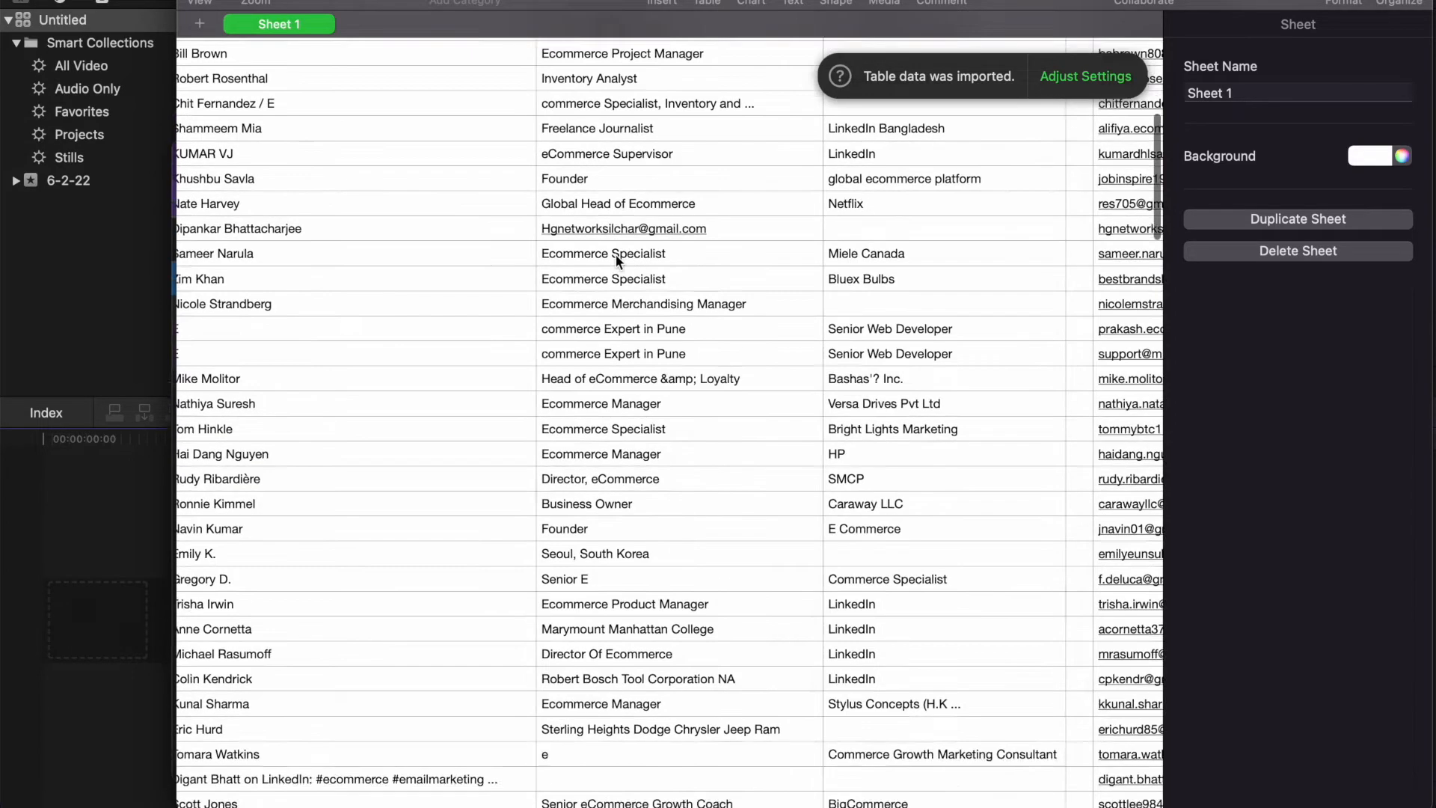
scroll("down", 3)
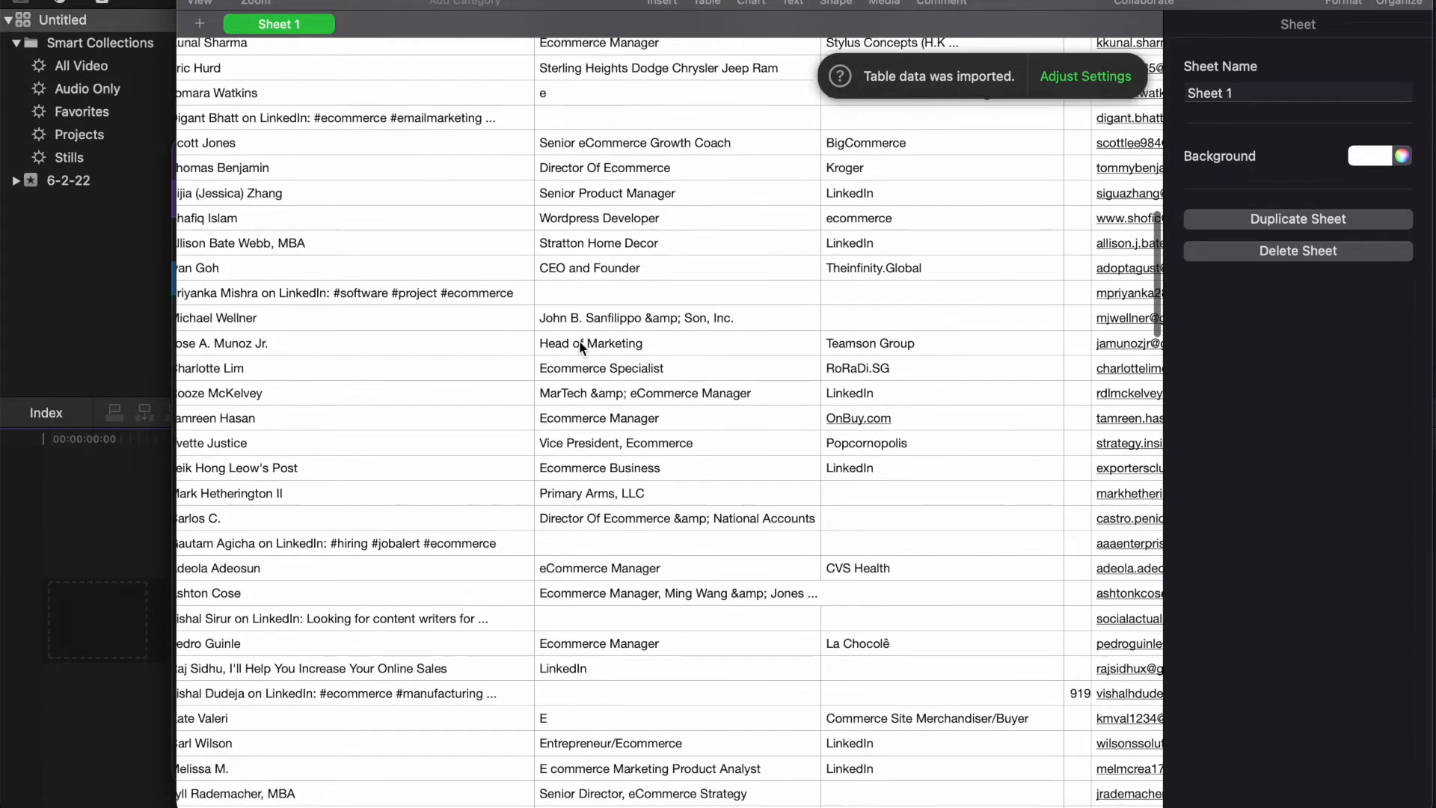
scroll("down", 3)
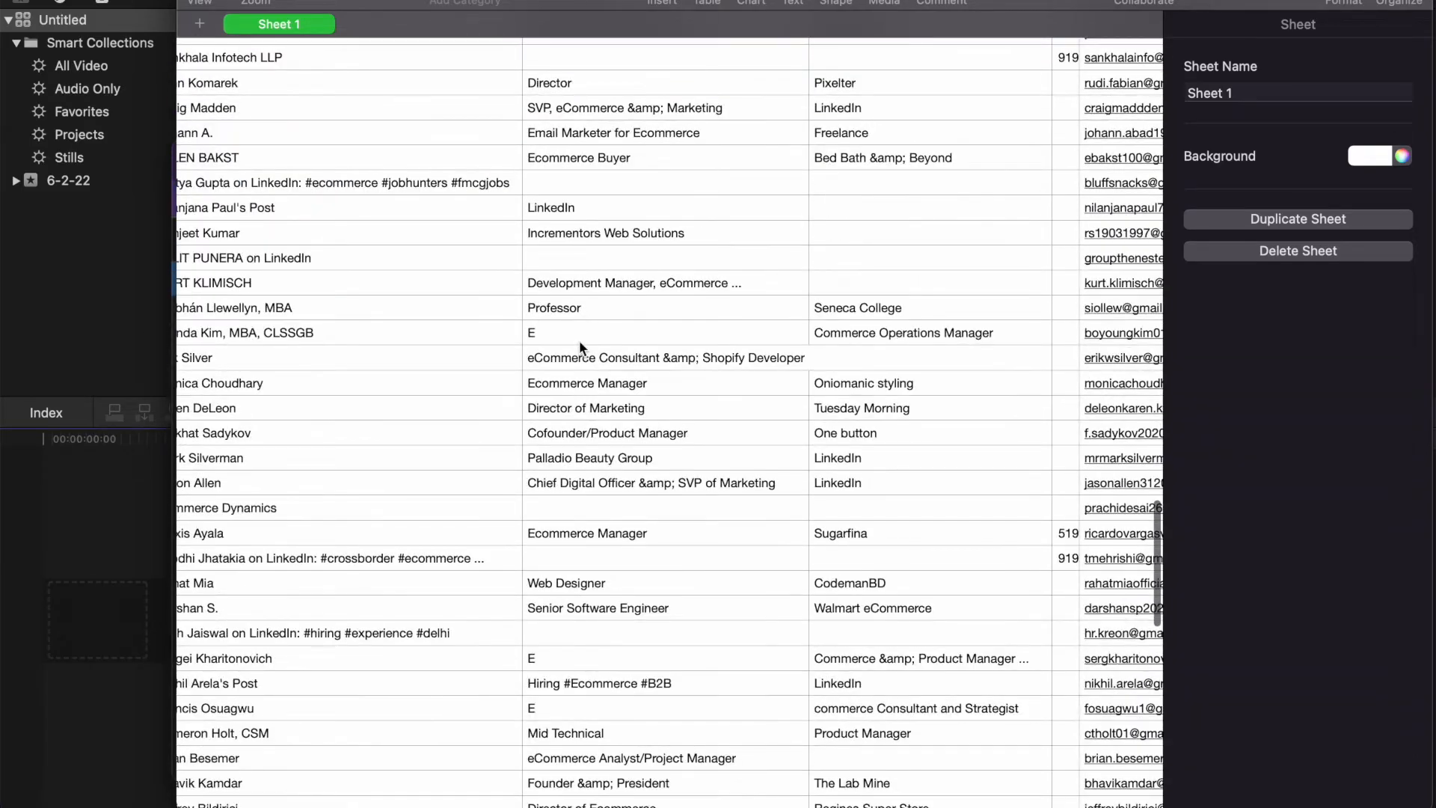
scroll("up", 3)
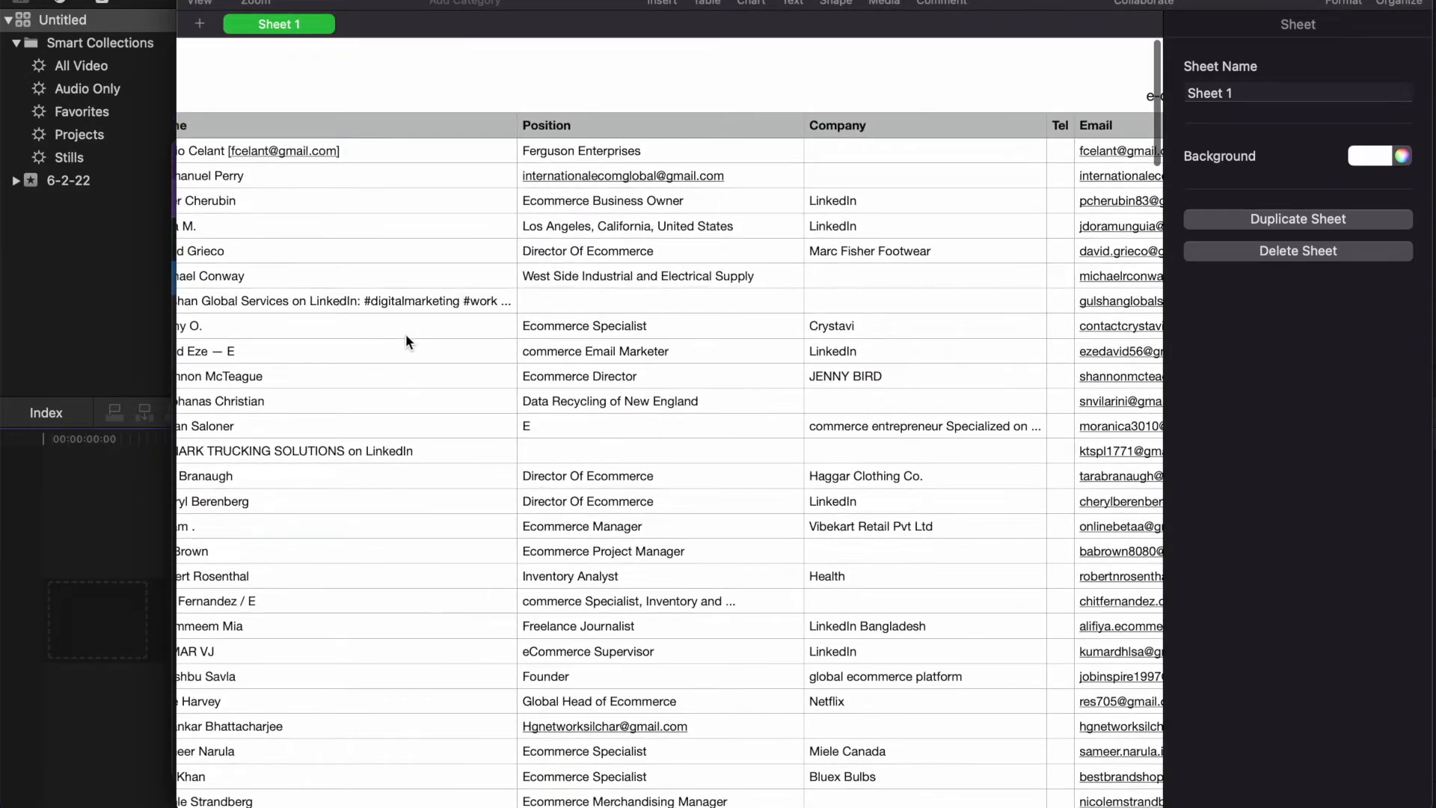
scroll("right", 3)
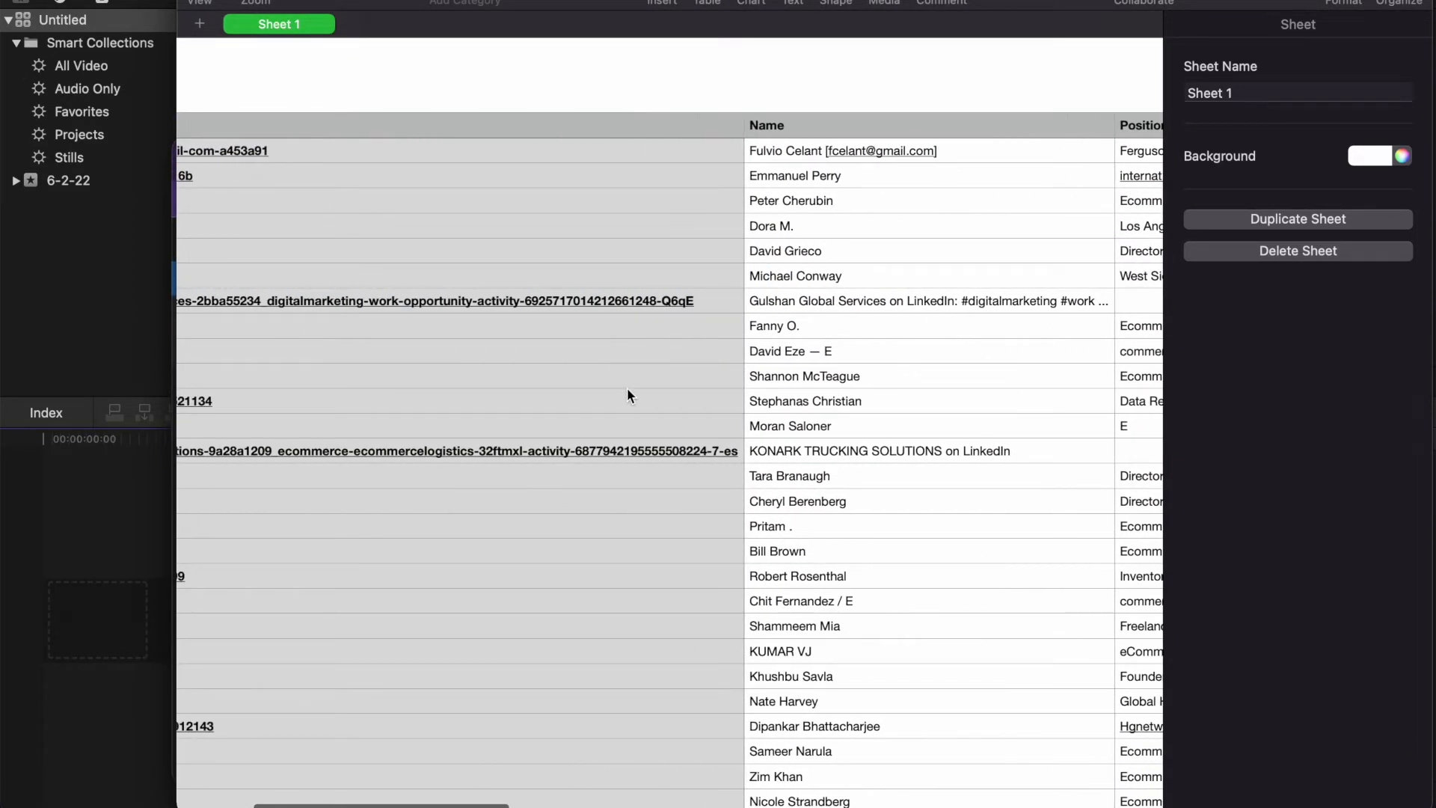
scroll("left", 3)
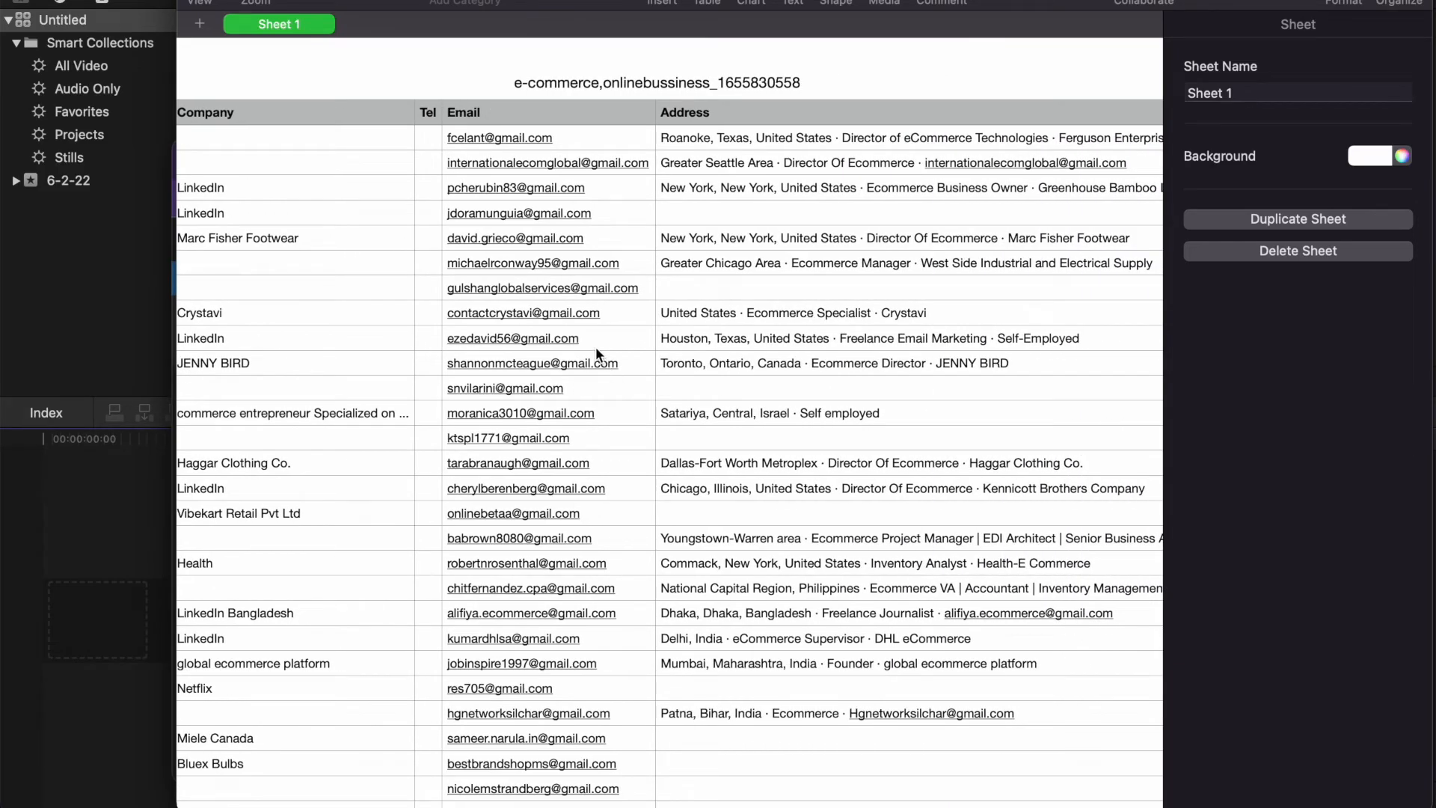
scroll("down", 3)
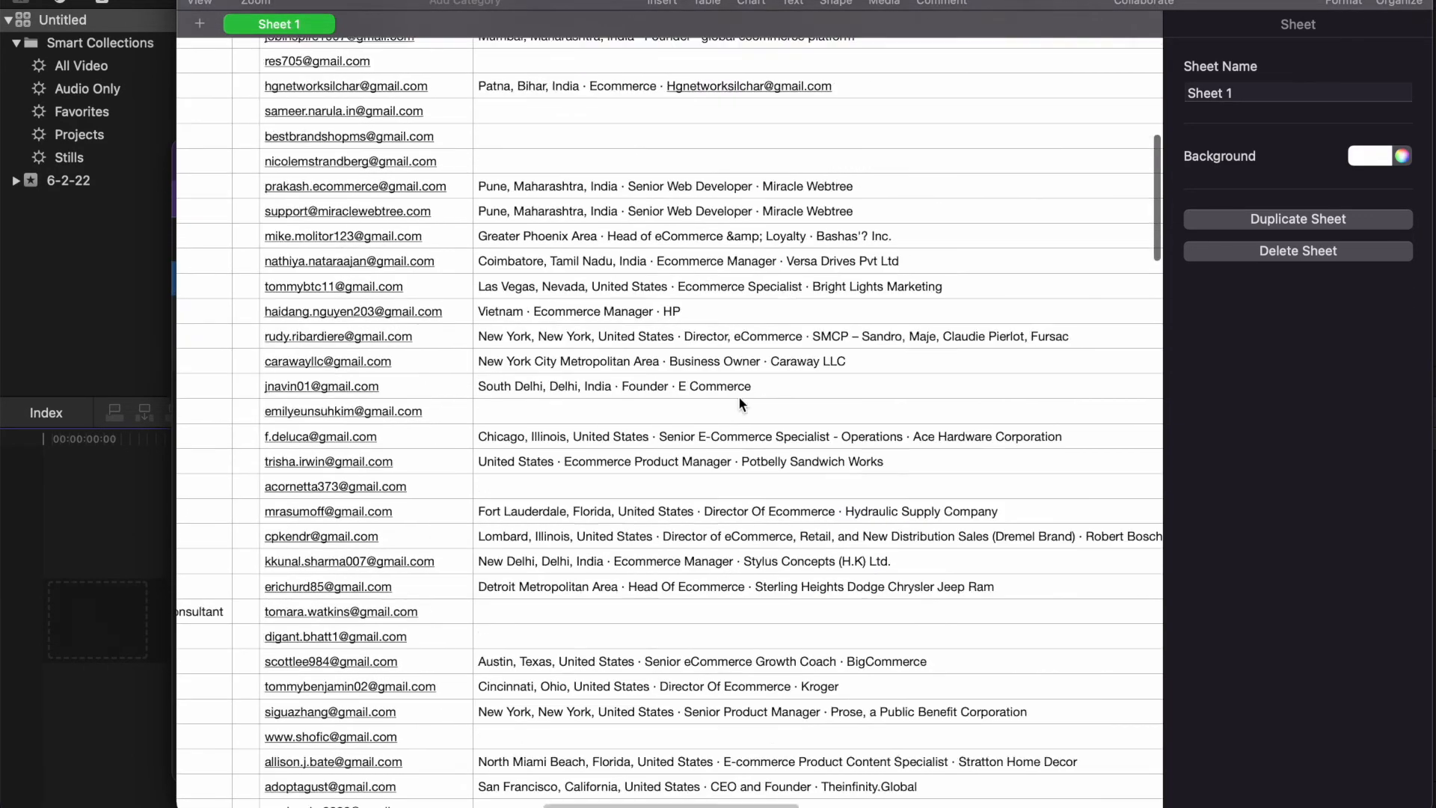
scroll("up", 3)
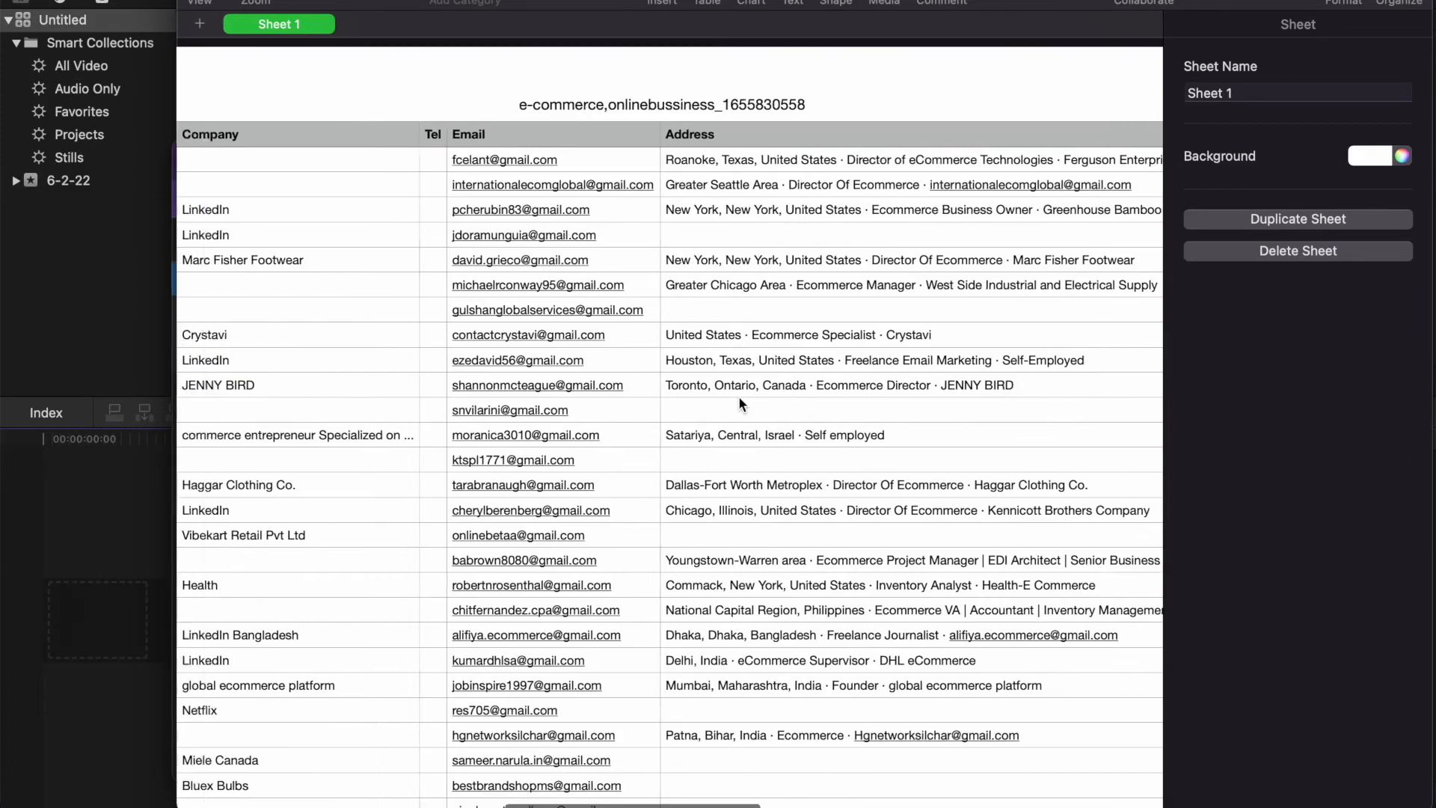
scroll("right", 3)
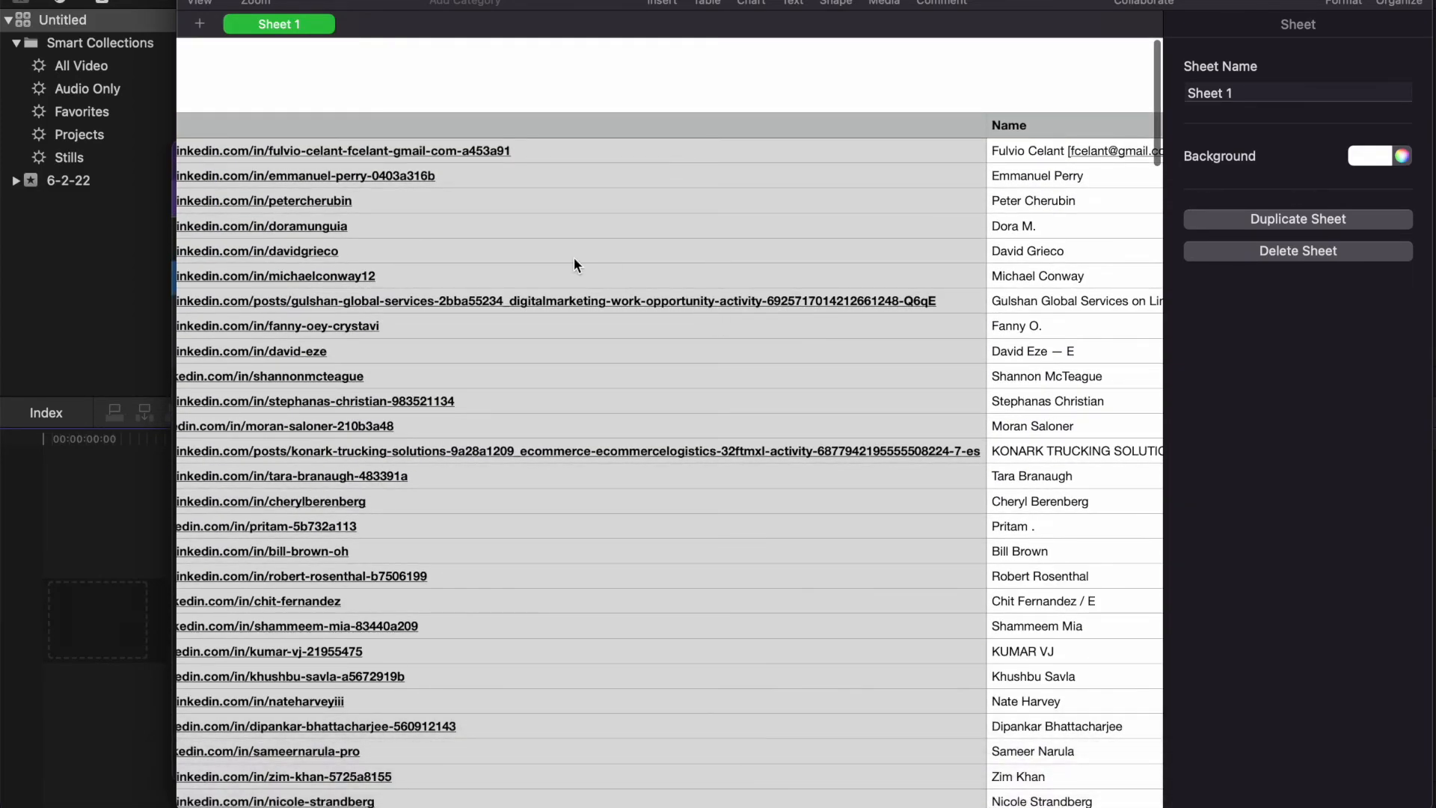